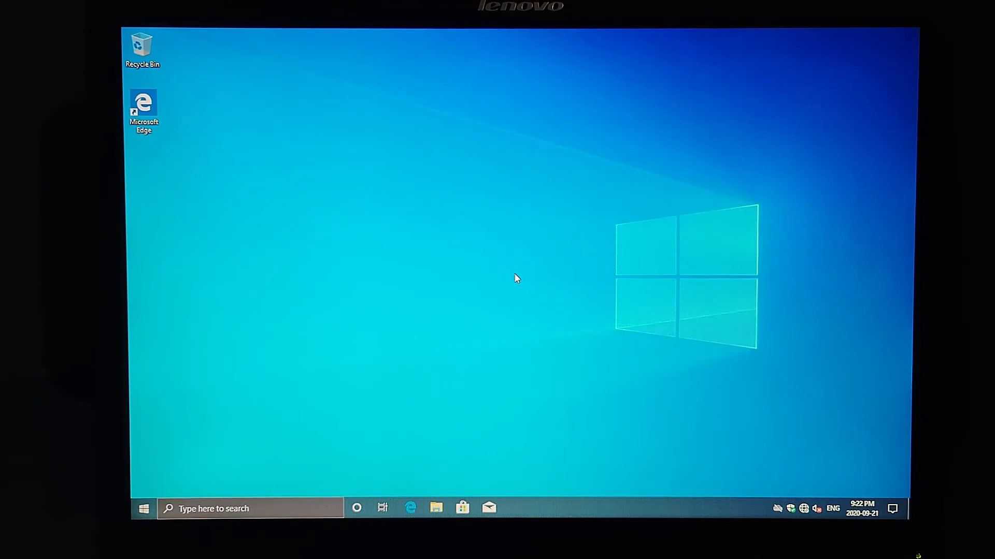
mouse_move(558, 472)
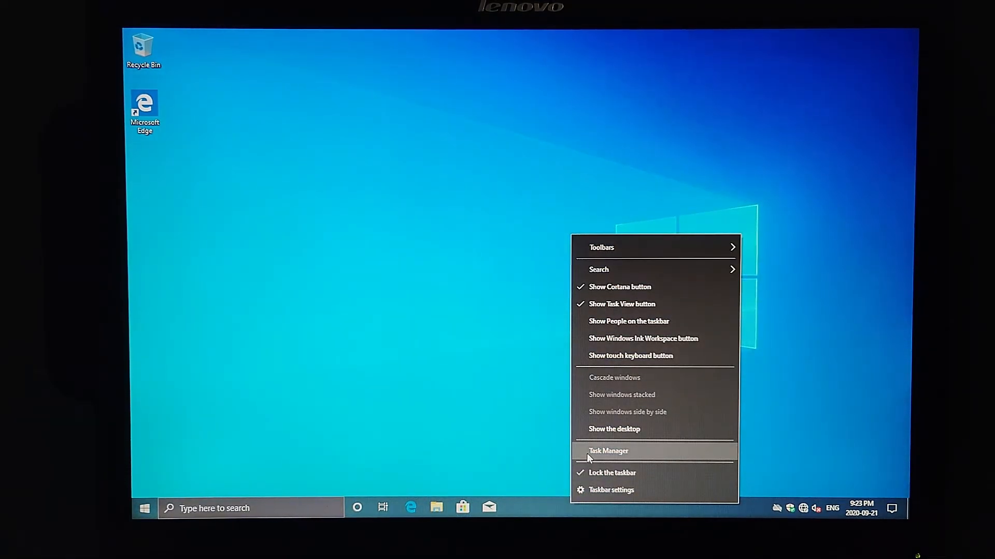
- Review CPU, memory and Disk 0 (C:) specs in the Performance view, then close Task Manager
left_click(608, 451)
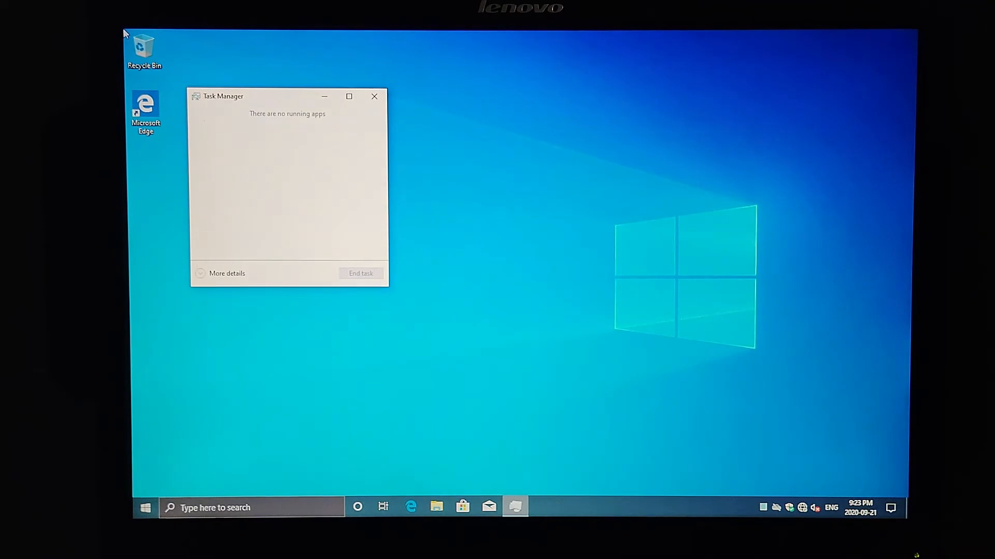
left_click(227, 273)
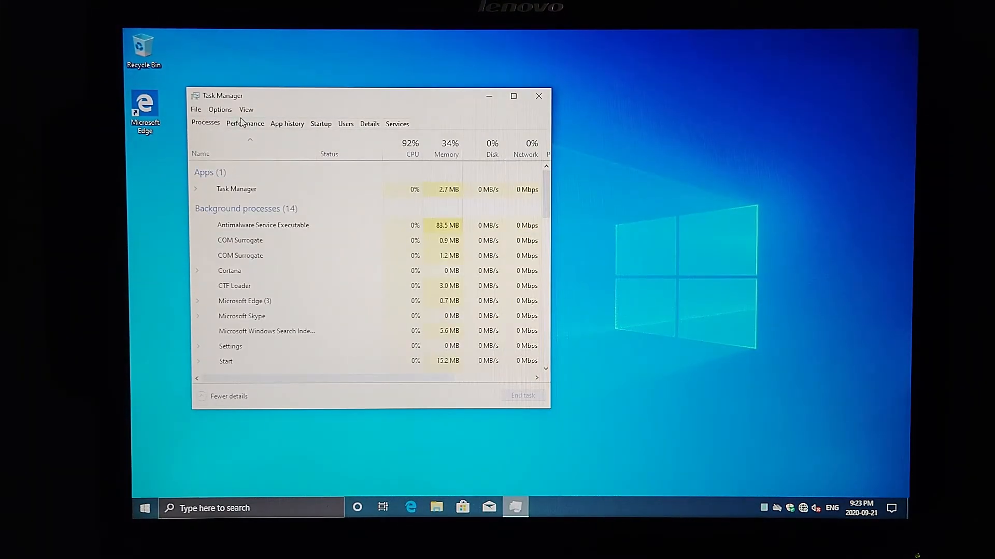
left_click(244, 123)
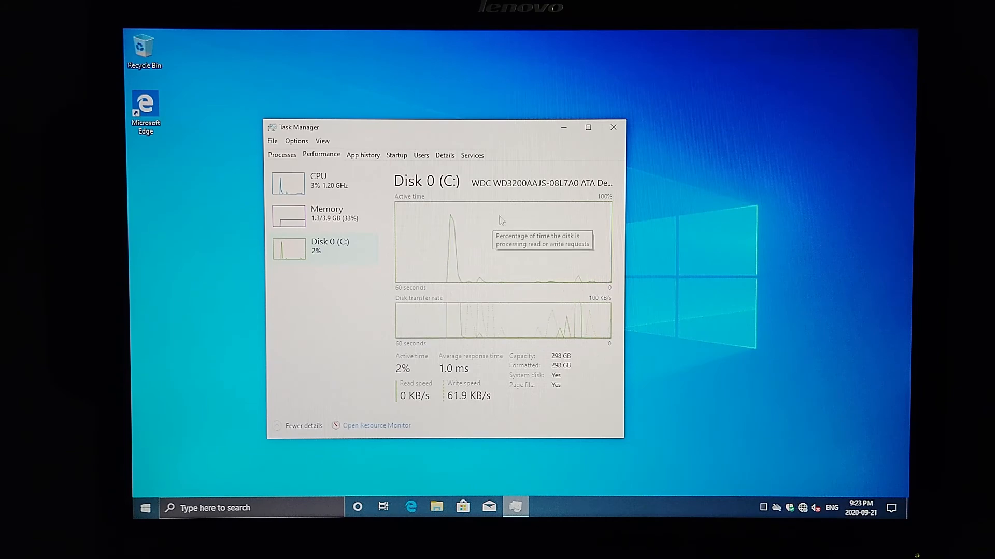
left_click(612, 126)
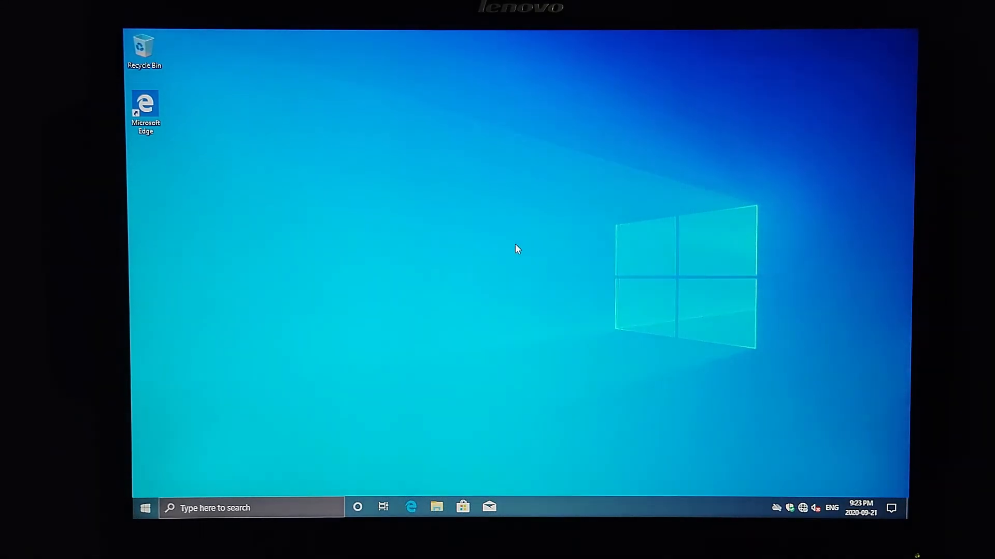